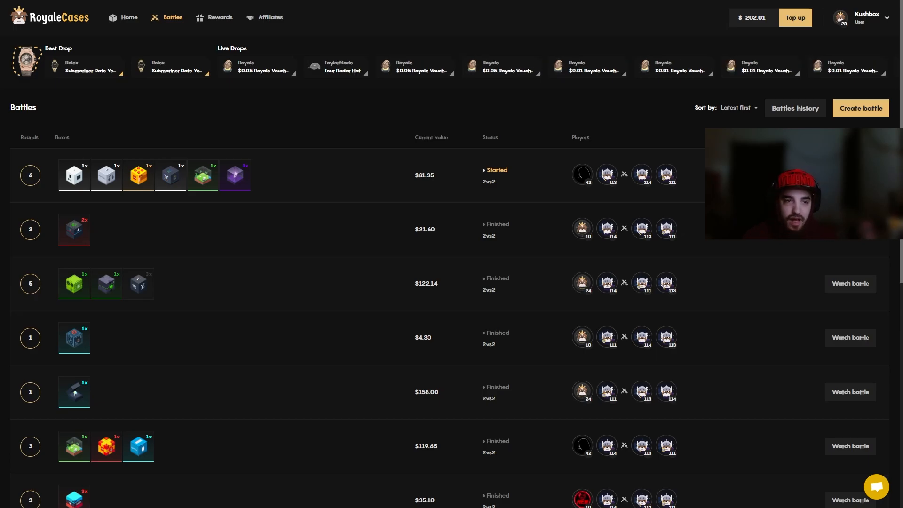
Enter the promo code 'Kushbox' in the deposit form and apply it.
{"action": "left_click", "coordinate": [127, 17]}
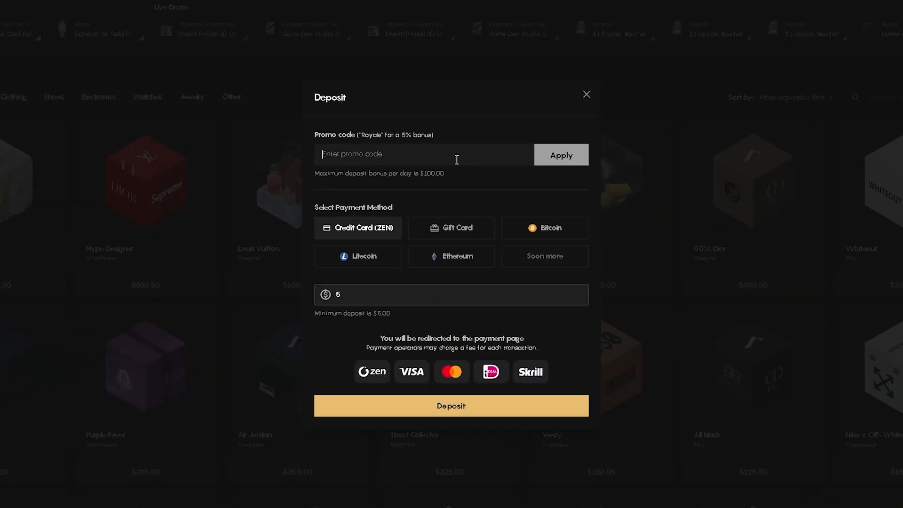
{"action": "type", "text": "Kushbox"}
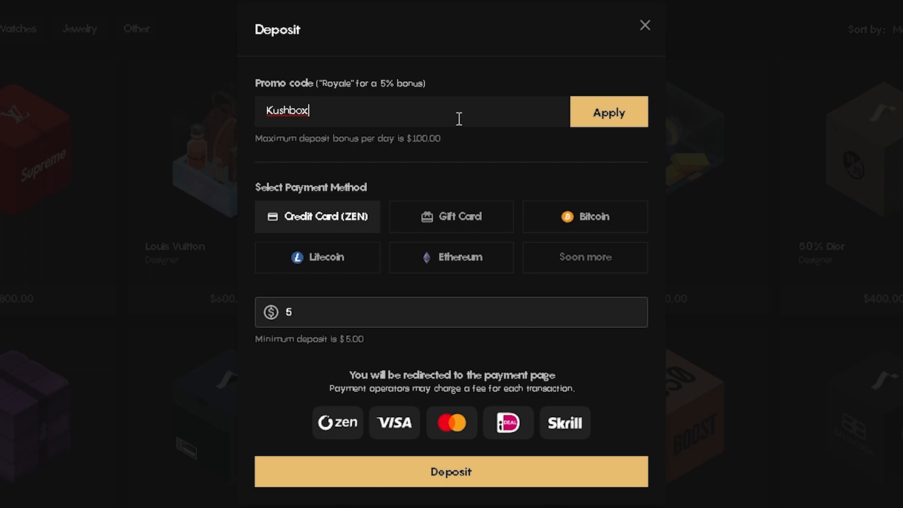
{"action": "left_click", "coordinate": [644, 24]}
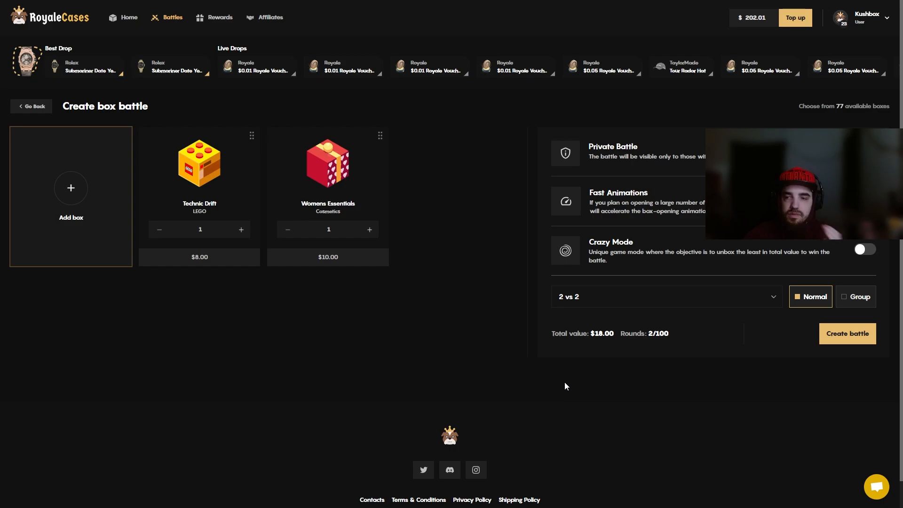
{"action": "mouse_move", "coordinate": [851, 332]}
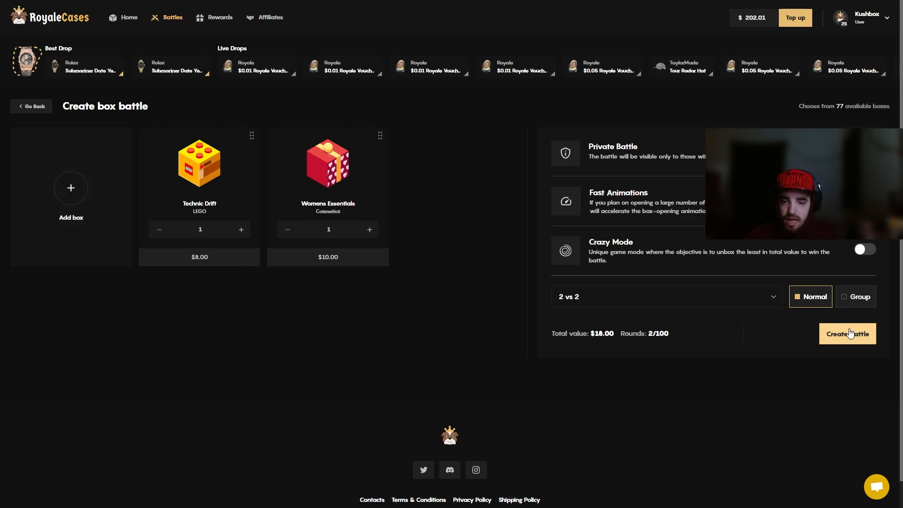
Start the $18.00 two-box battle and dismiss the 'Good luck next time!' loss popup.
{"action": "left_click", "coordinate": [847, 333]}
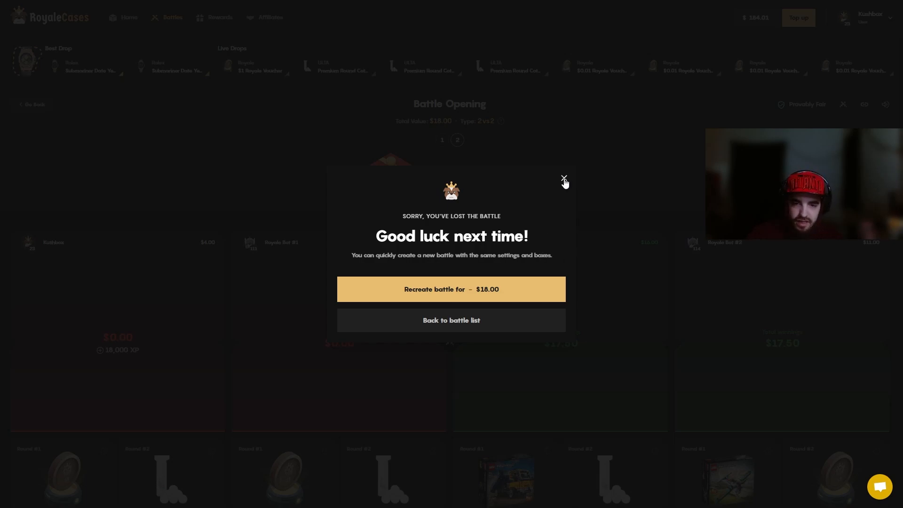
{"action": "left_click", "coordinate": [563, 178]}
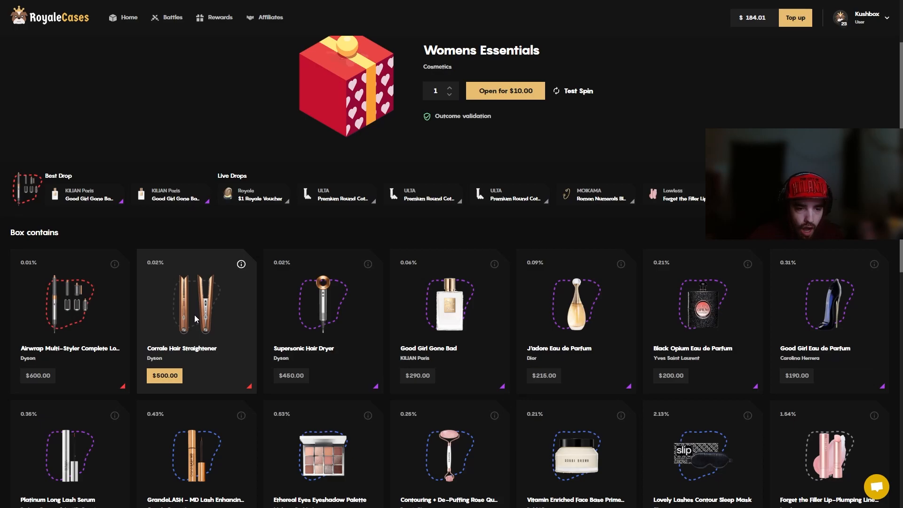
Scroll through the Womens Essentials 'Box contains' grid, then return to Battles.
{"action": "scroll", "scroll_direction": "down", "scroll_amount": 3}
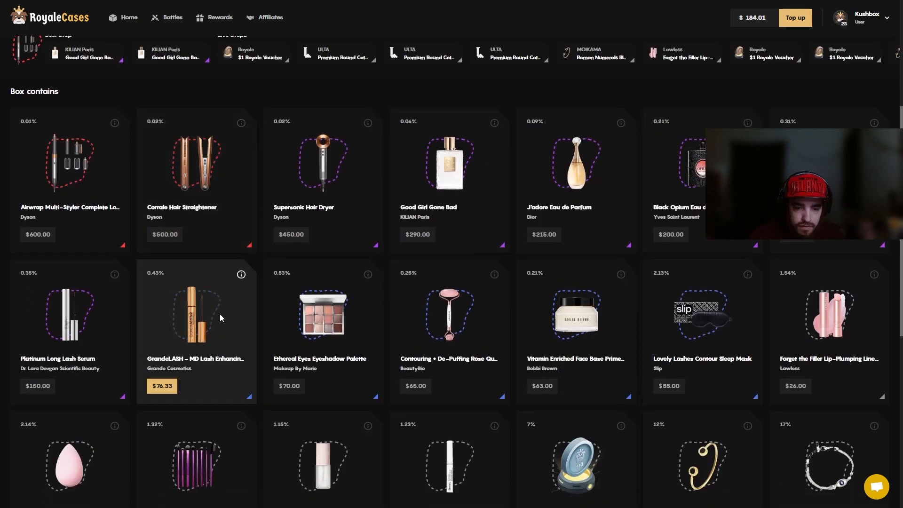
{"action": "scroll", "scroll_direction": "down", "scroll_amount": 3}
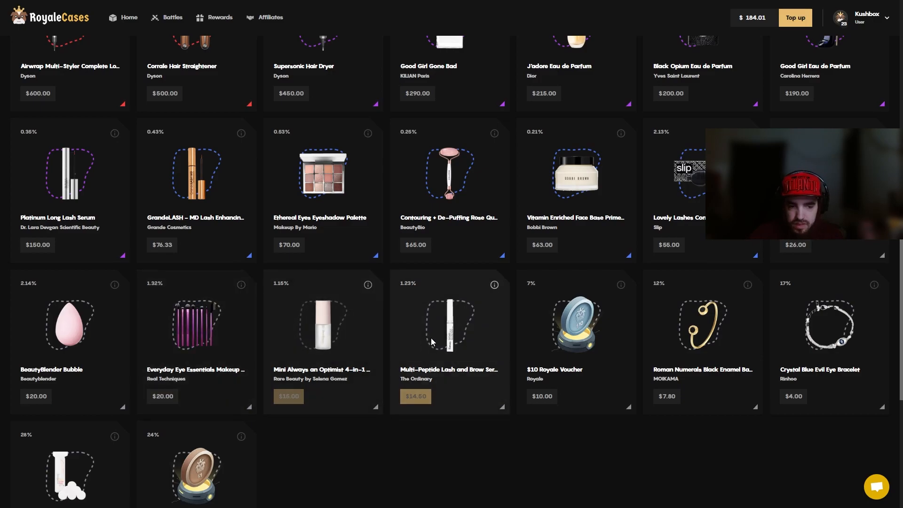
{"action": "left_click", "coordinate": [172, 17]}
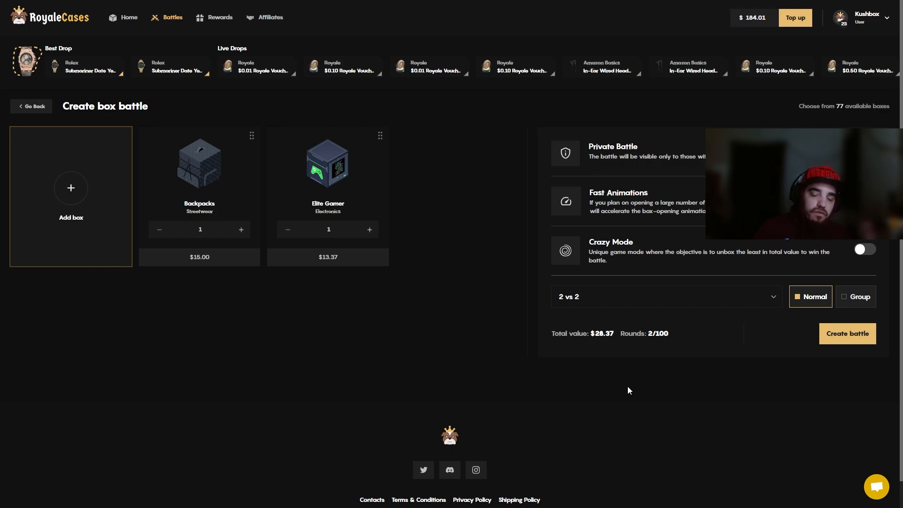
{"action": "mouse_move", "coordinate": [805, 340]}
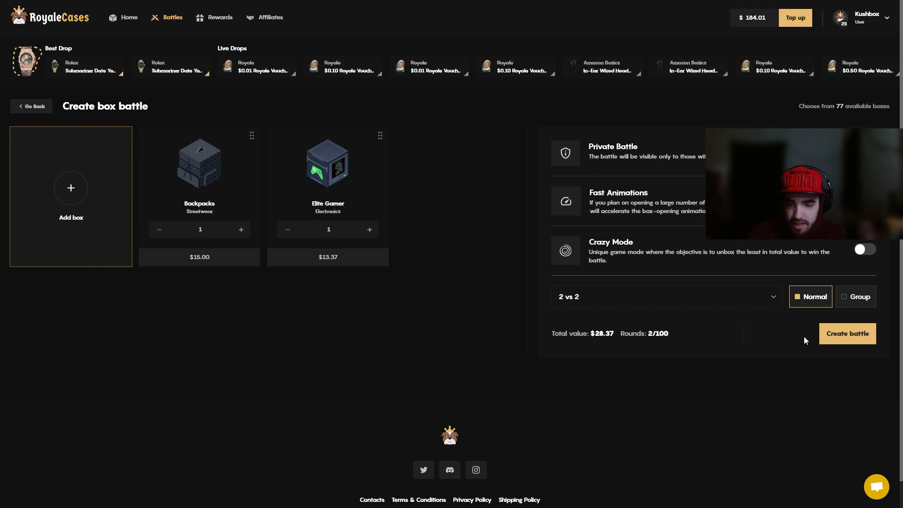
Create the $28.37 Backpacks and Elite Gamer battle, call a bot, and leave the $13.26 win result.
{"action": "left_click", "coordinate": [847, 333]}
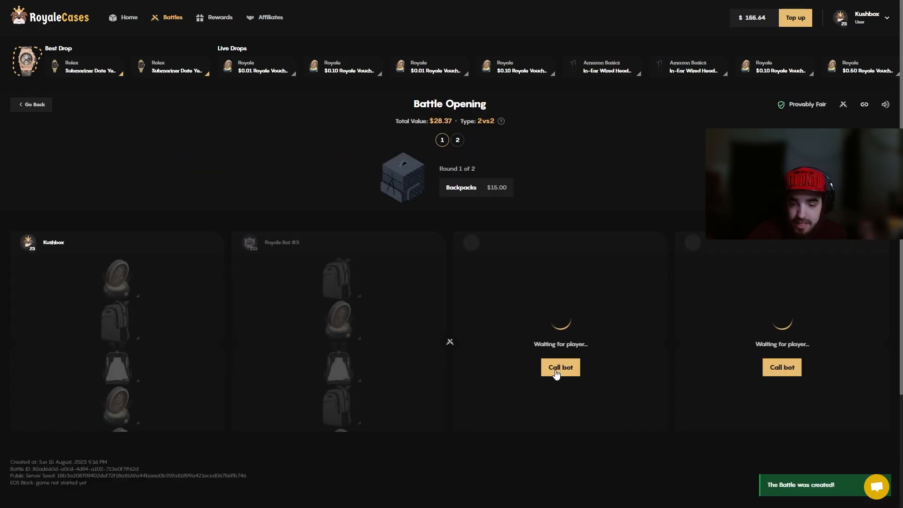
{"action": "left_click", "coordinate": [560, 366]}
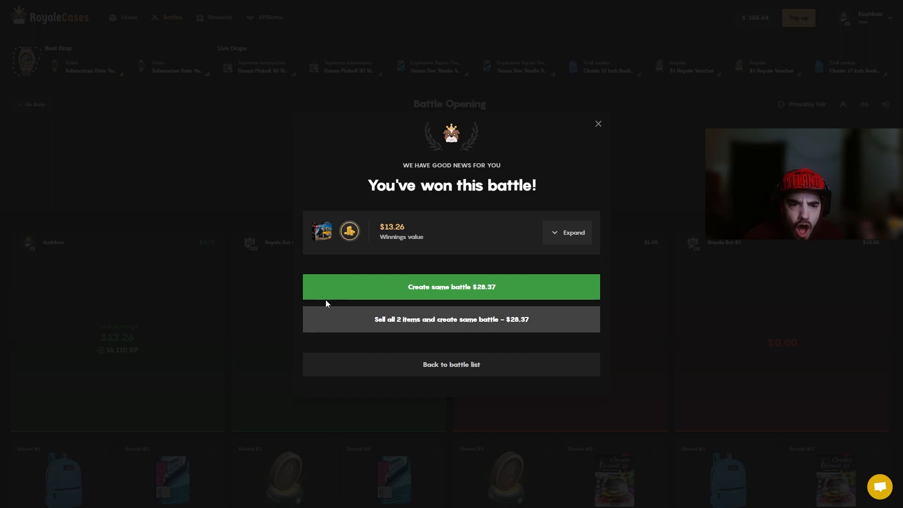
{"action": "left_click", "coordinate": [567, 232]}
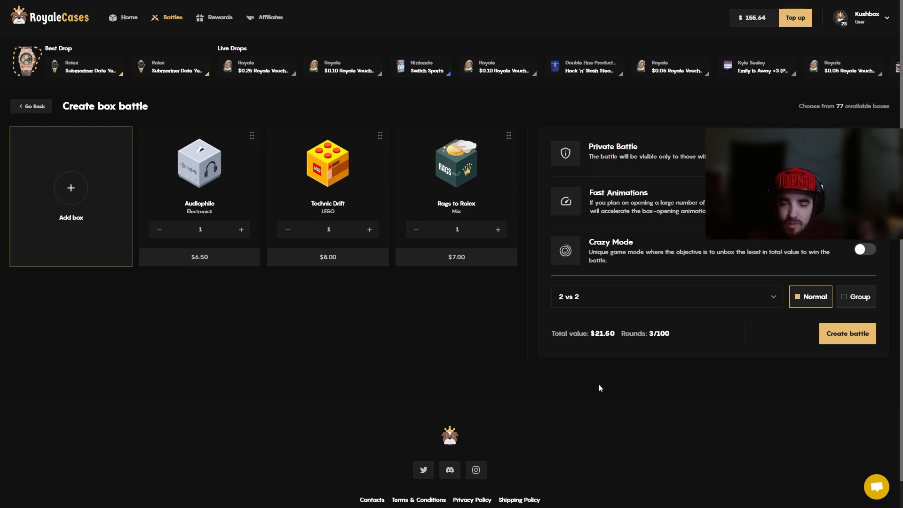
Create the $21.50 three-box battle against bots and leave the $12.22 win result.
{"action": "left_click", "coordinate": [848, 333]}
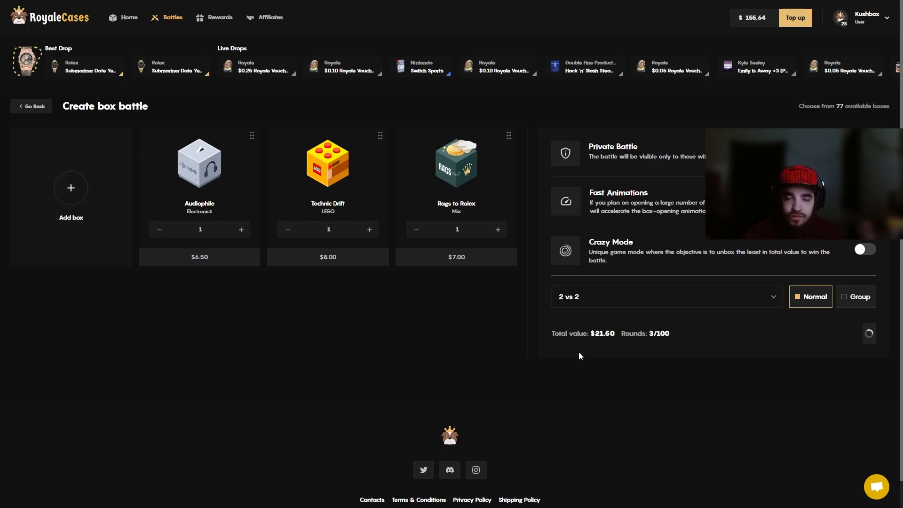
{"action": "left_click", "coordinate": [869, 333]}
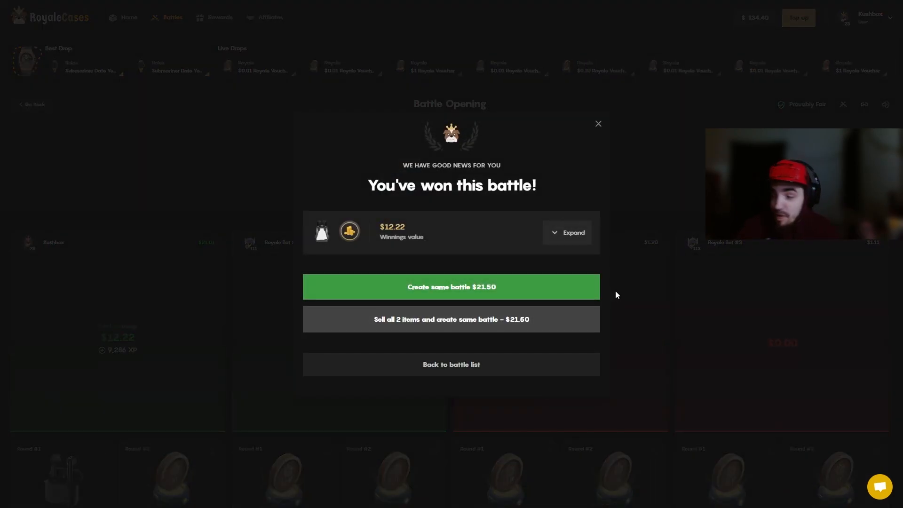
{"action": "left_click", "coordinate": [451, 287]}
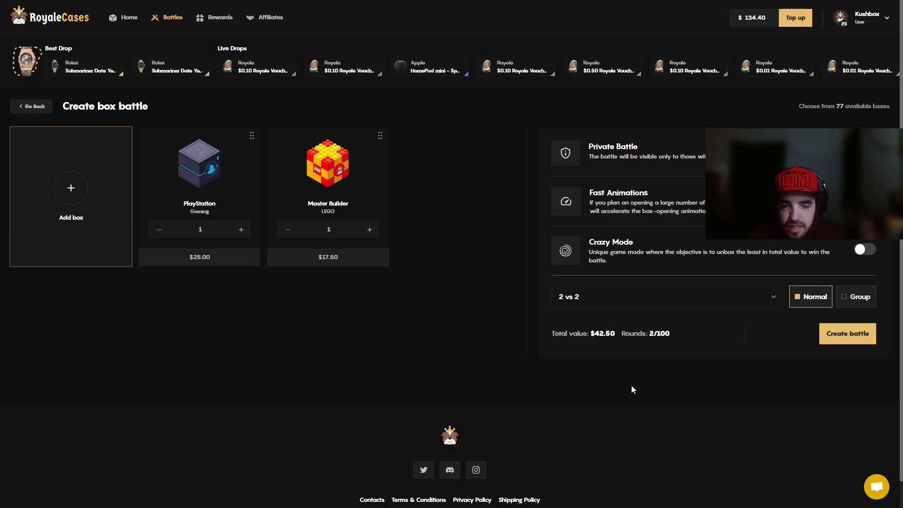
Drag Master Builder ahead of PlayStation and create the $42.50 battle.
{"action": "left_click_drag", "start_coordinate": [327, 164], "coordinate": [197, 164]}
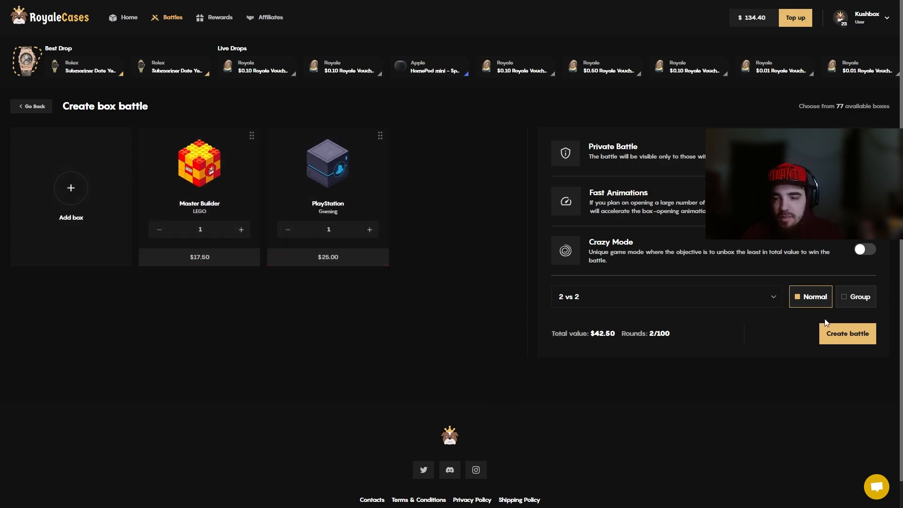
{"action": "left_click", "coordinate": [848, 333]}
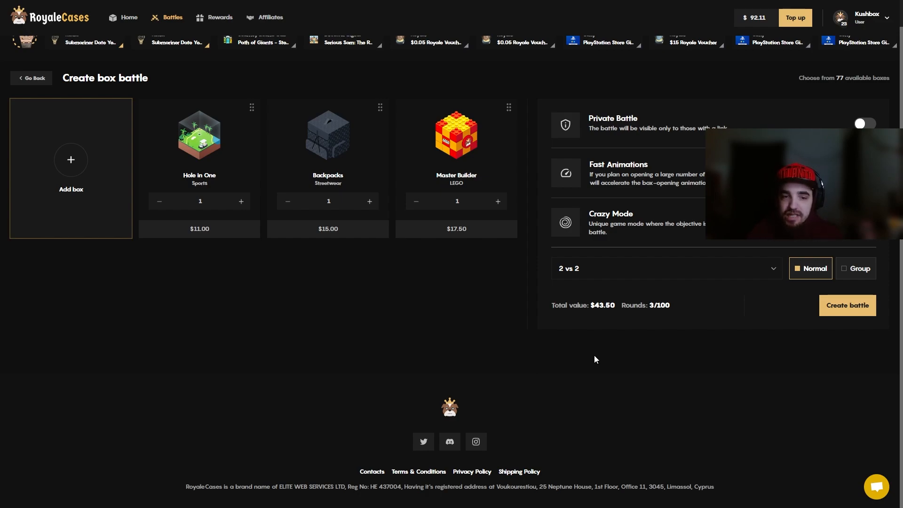
{"action": "mouse_move", "coordinate": [471, 264]}
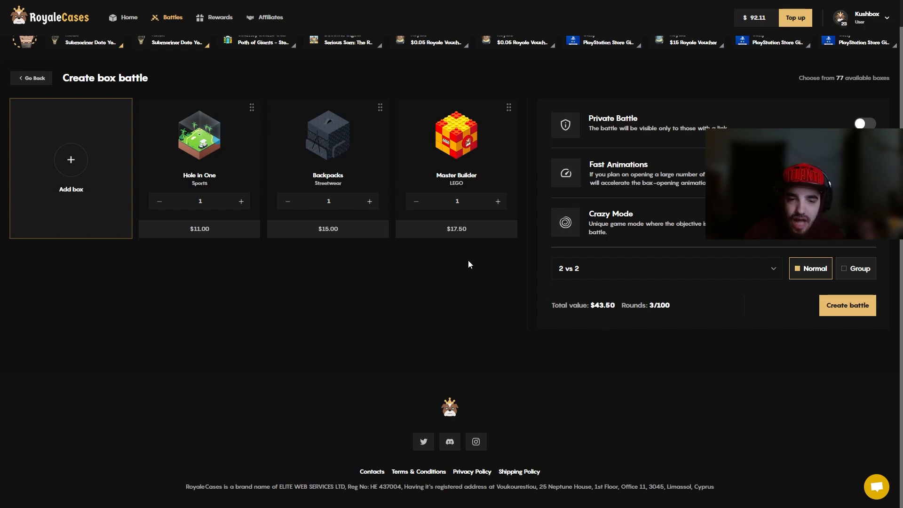
{"action": "mouse_move", "coordinate": [314, 173]}
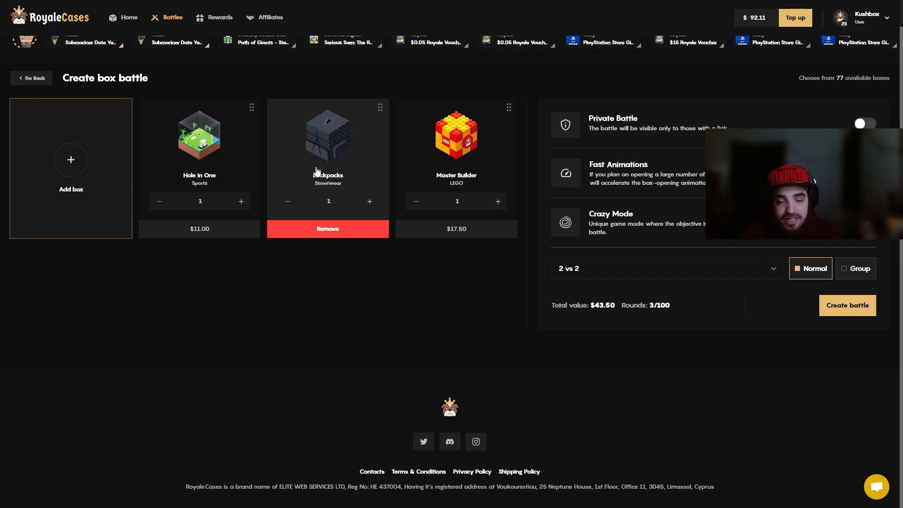
{"action": "mouse_move", "coordinate": [415, 301]}
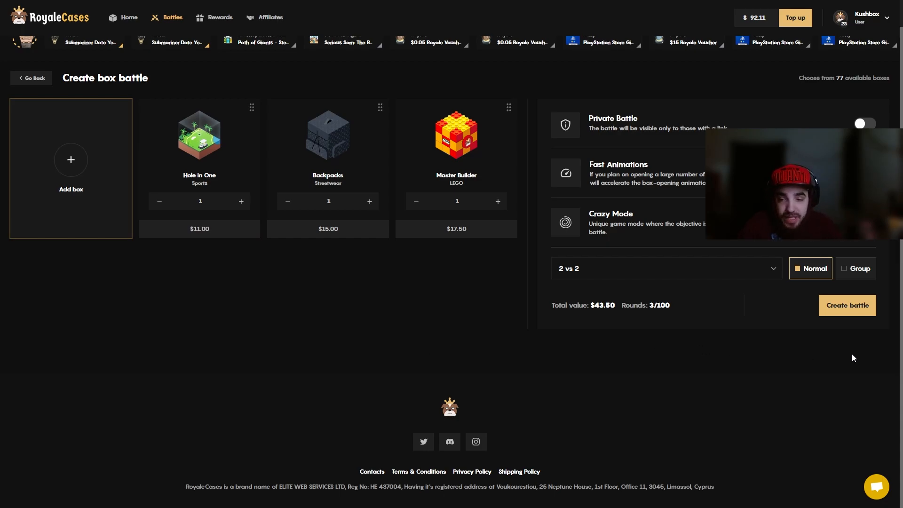
Create the $43.50 Hole in One, Backpacks and Master Builder battle.
{"action": "left_click", "coordinate": [846, 305]}
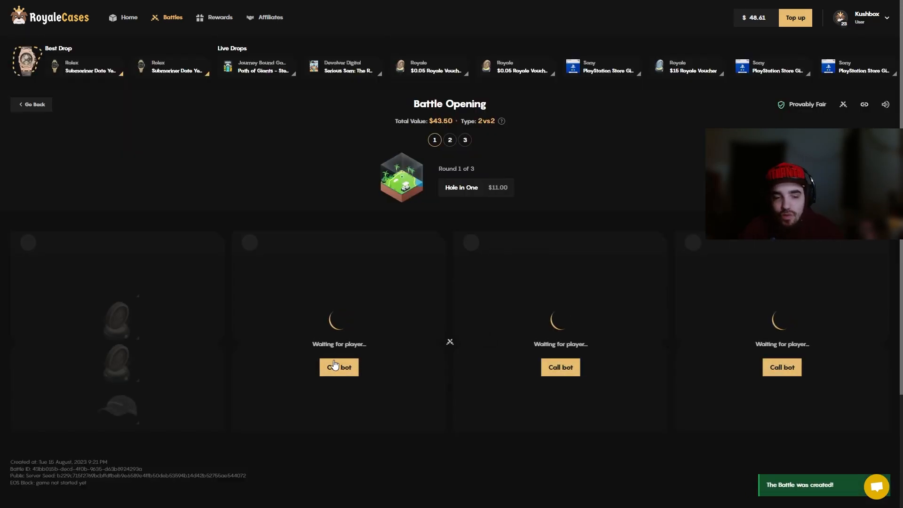
{"action": "left_click", "coordinate": [338, 366]}
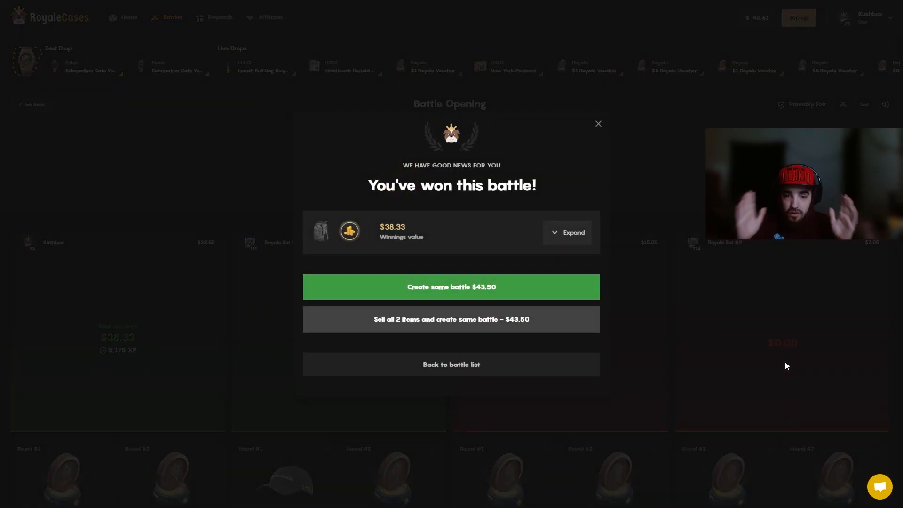
{"action": "mouse_move", "coordinate": [636, 137]}
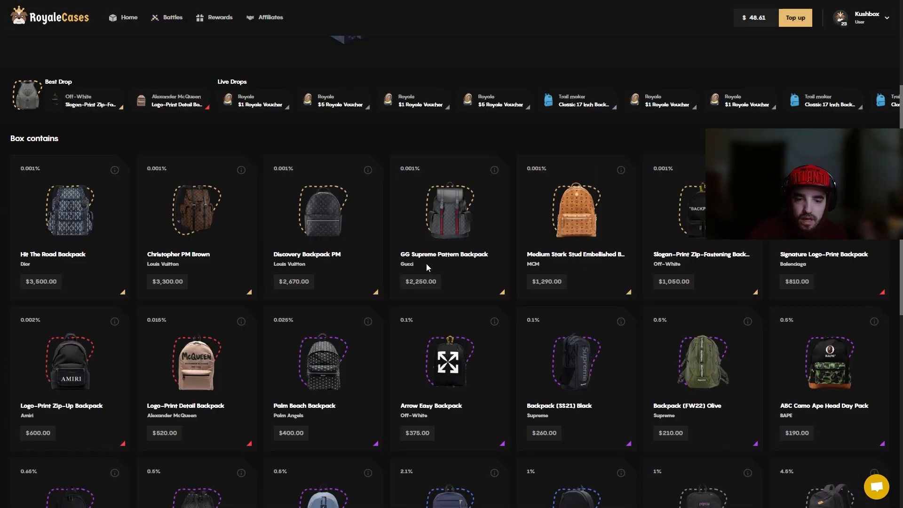
{"action": "mouse_move", "coordinate": [240, 351]}
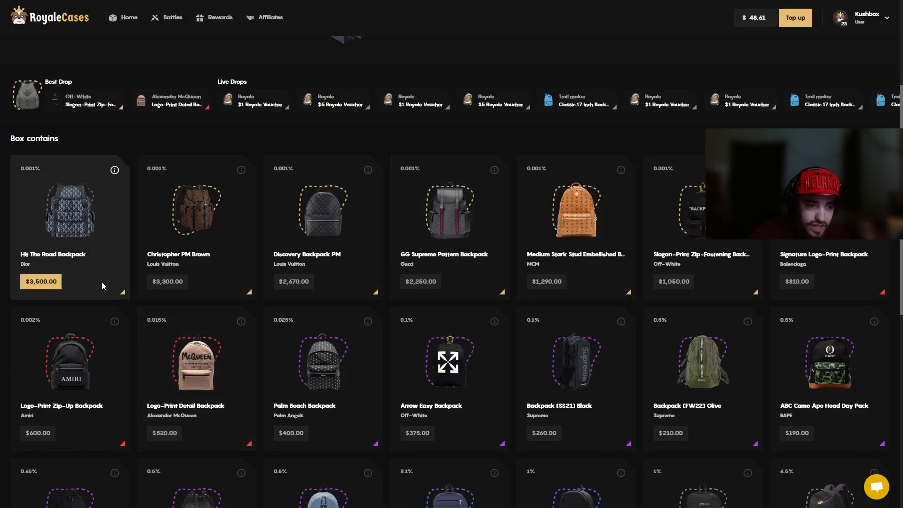
Scroll down and back up through the Backpacks 'Box contains' grid.
{"action": "scroll", "scroll_direction": "down", "scroll_amount": 3}
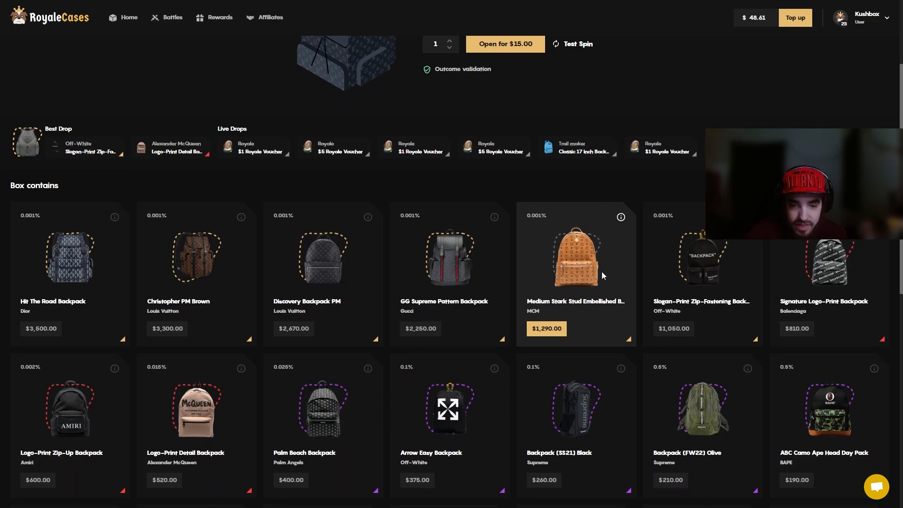
{"action": "scroll", "scroll_direction": "up", "scroll_amount": 3}
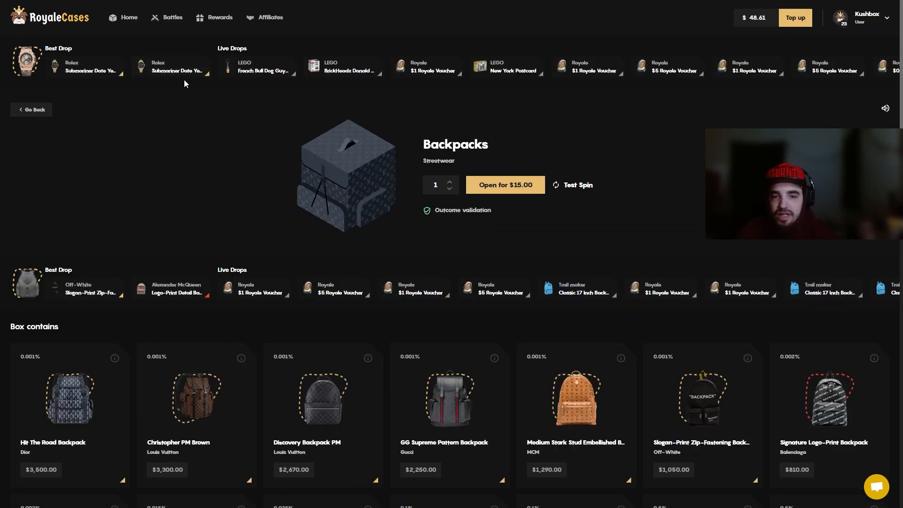
Return to Battles, set up the four-box $47.87 2 vs 2 battle and create it.
{"action": "left_click", "coordinate": [173, 17]}
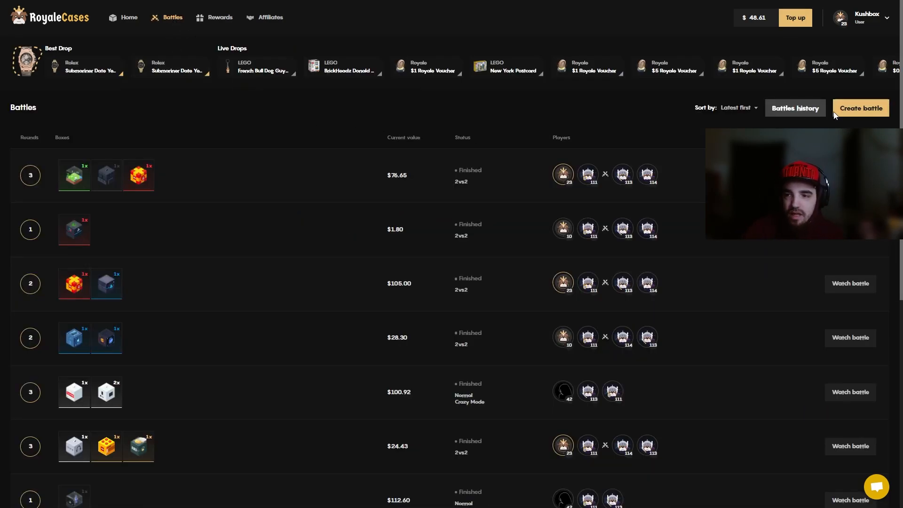
{"action": "left_click", "coordinate": [859, 107]}
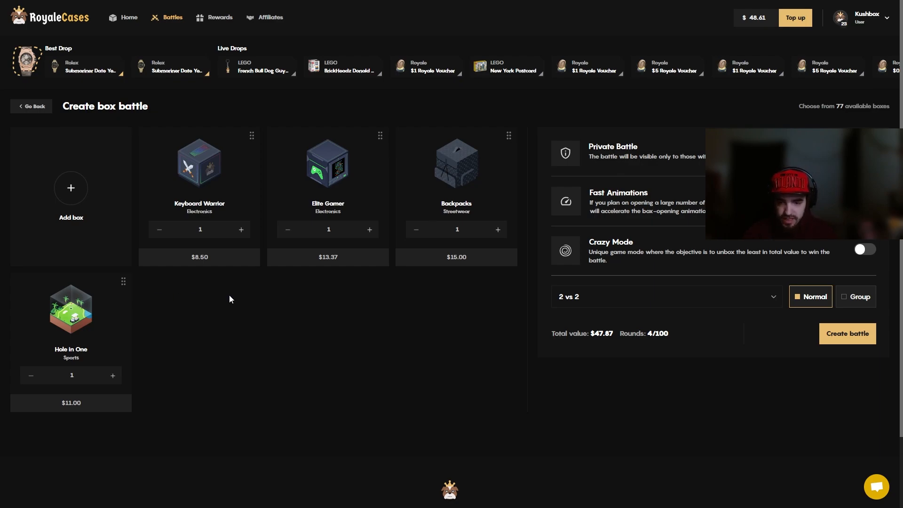
{"action": "left_click", "coordinate": [847, 333]}
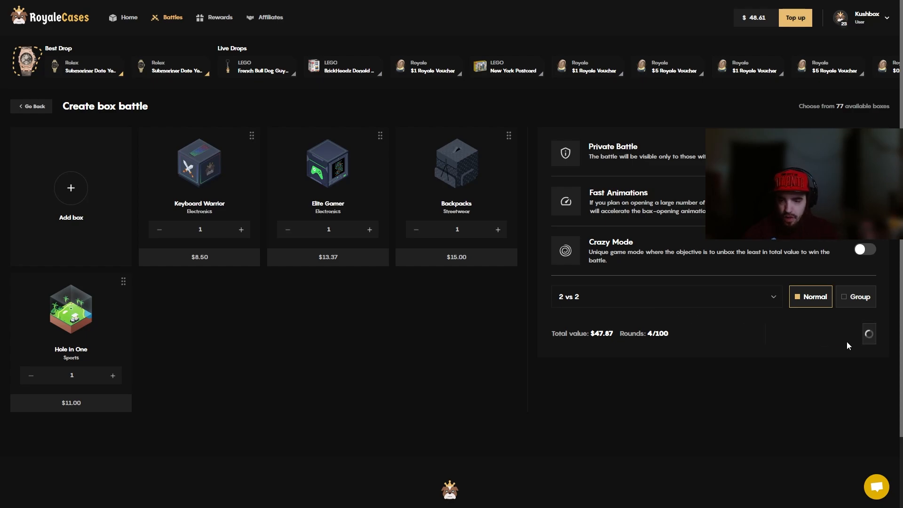
Play out the $47.87 battle and begin a new setup with the Master Builder box.
{"action": "left_click", "coordinate": [869, 333]}
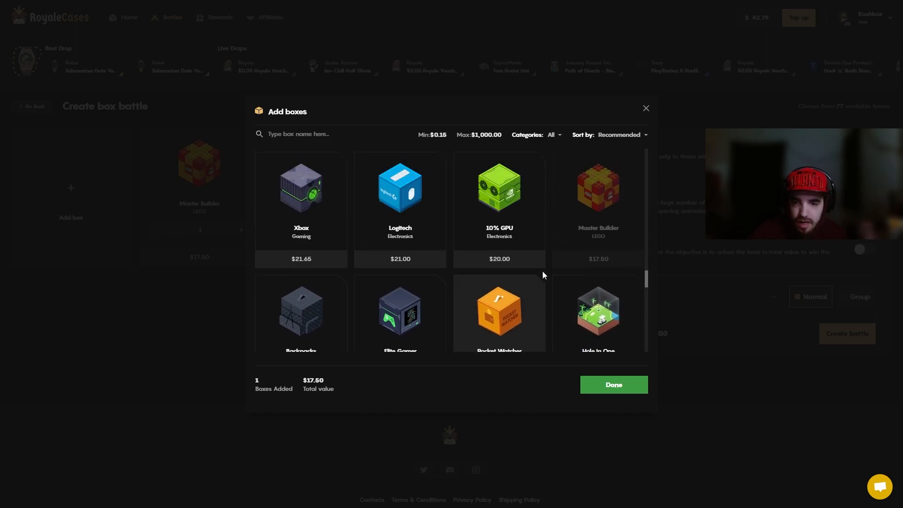
Add a Rags to Rolex box alongside two Master Builder boxes for a $42.00 three-round battle.
{"action": "left_click", "coordinate": [613, 384]}
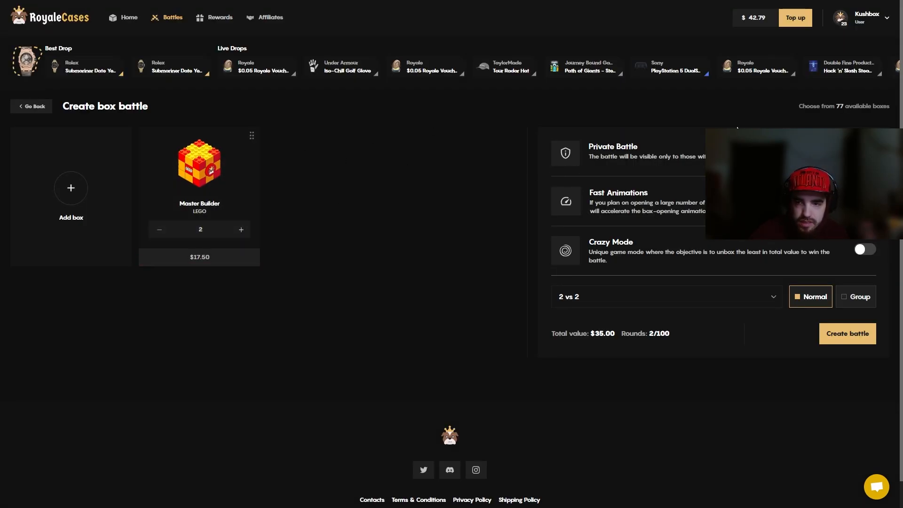
{"action": "left_click", "coordinate": [71, 187]}
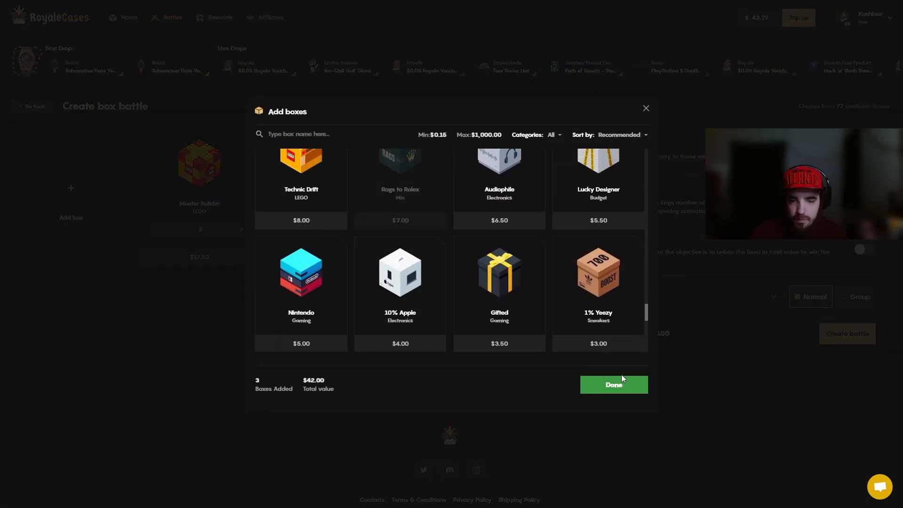
{"action": "left_click", "coordinate": [613, 384]}
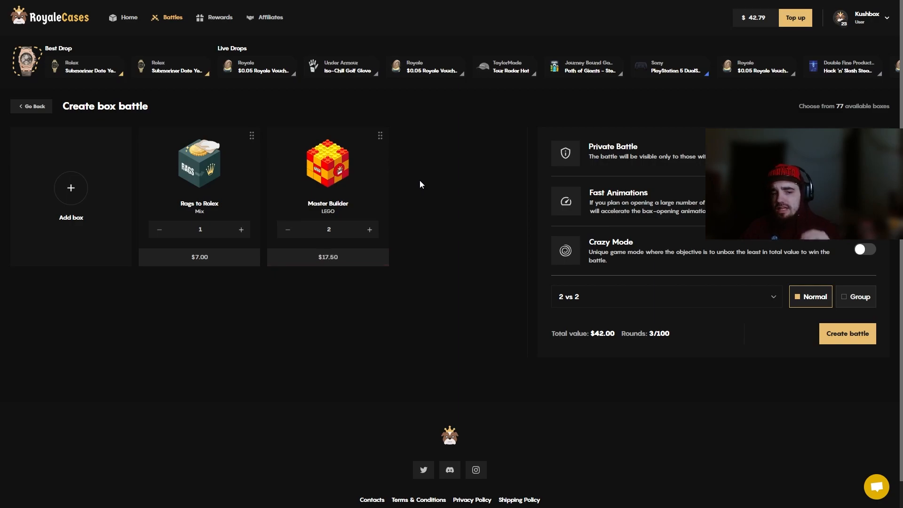
{"action": "mouse_move", "coordinate": [414, 185]}
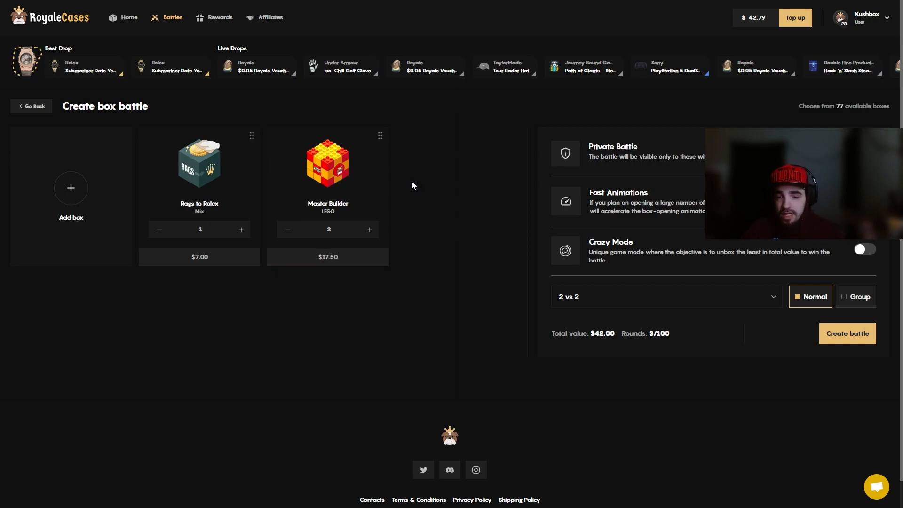
{"action": "mouse_move", "coordinate": [861, 341]}
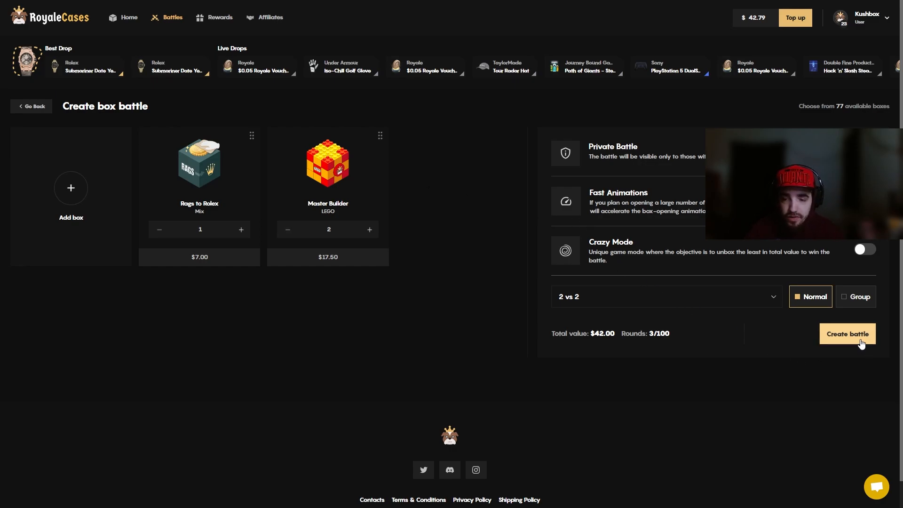
Create the $42.00 battle, call a bot for the empty seat and win $42.98.
{"action": "left_click", "coordinate": [848, 333]}
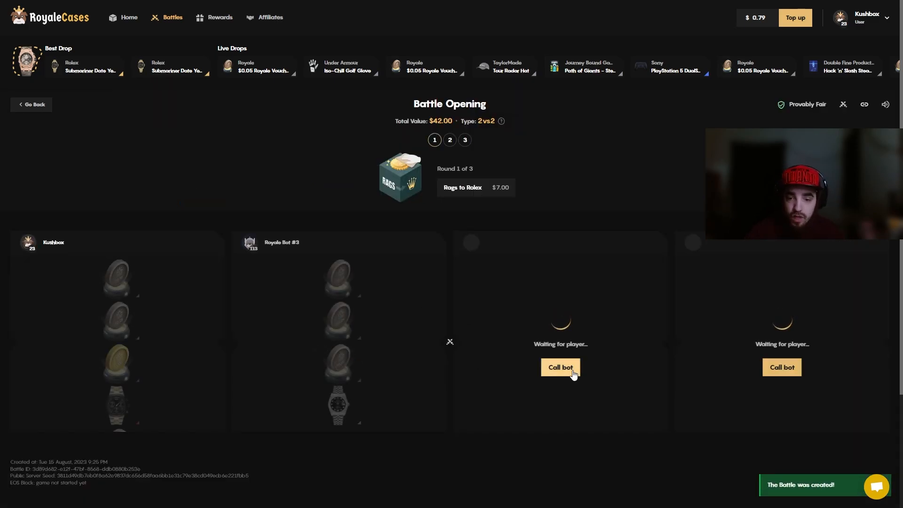
{"action": "left_click", "coordinate": [560, 366]}
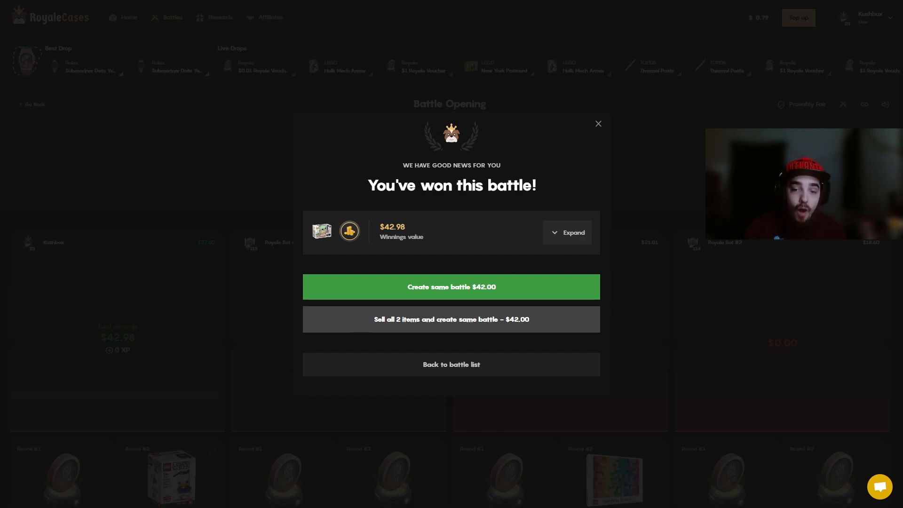
Dismiss the win summary and enter promo code 'Kushbop' in the $5 deposit form.
{"action": "left_click", "coordinate": [598, 123]}
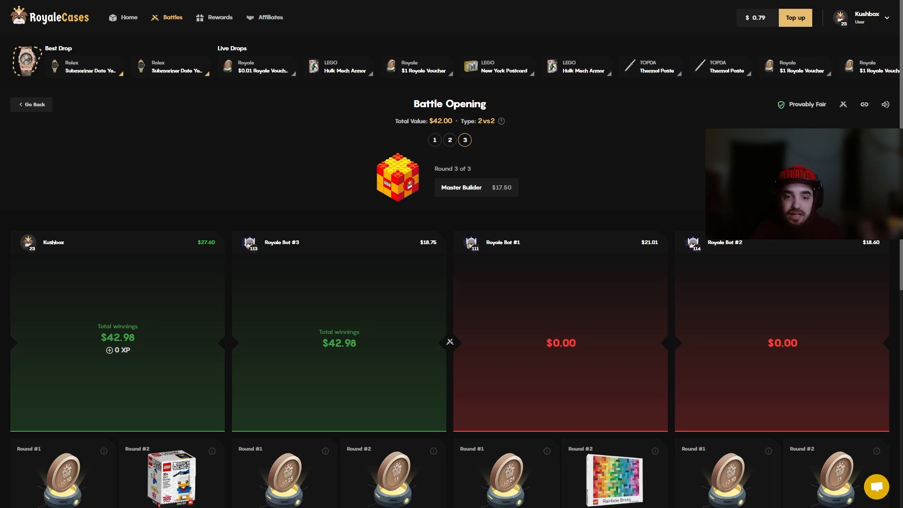
{"action": "left_click", "coordinate": [795, 17]}
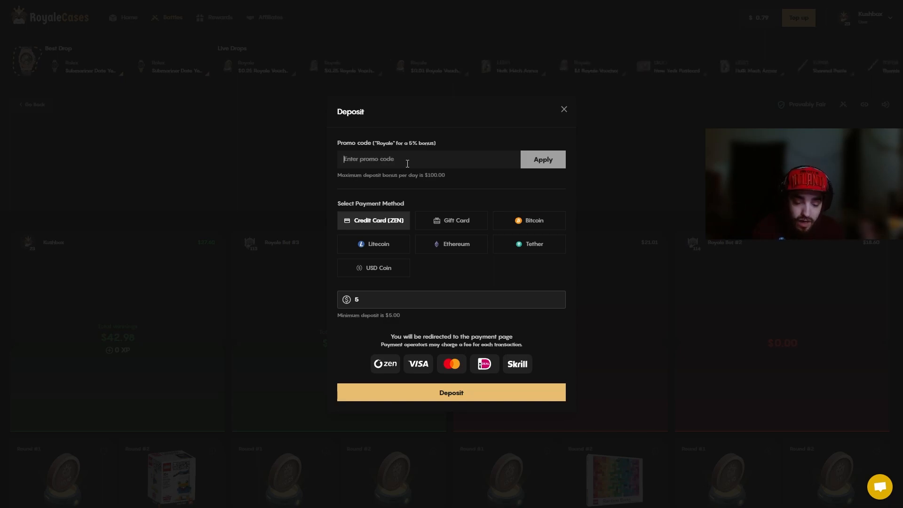
{"action": "type", "text": "Kushbop"}
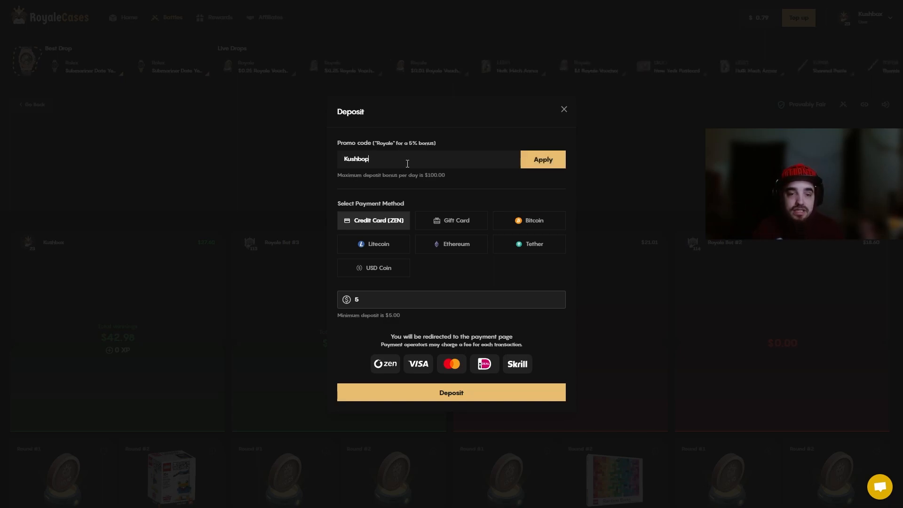